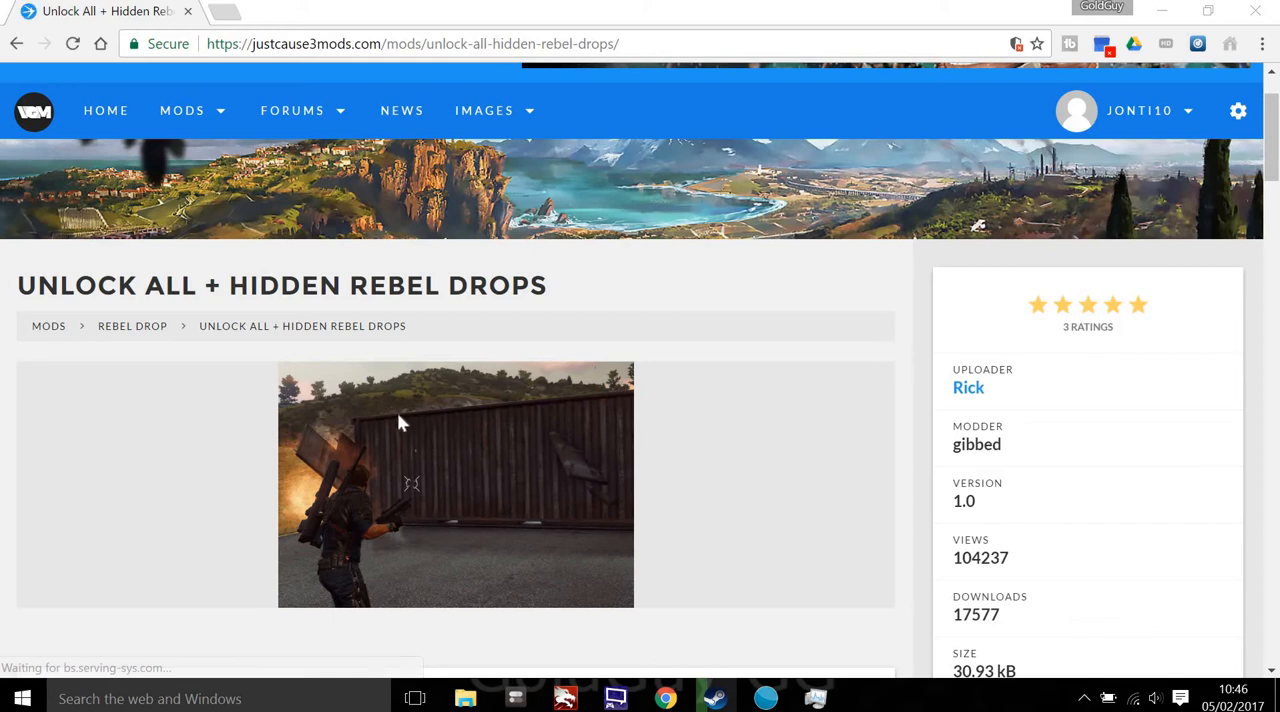
# Scroll through the Unlock All + Hidden Rebel Drops page to its description and DOWNLOAD button
pyautogui.scroll(-3)
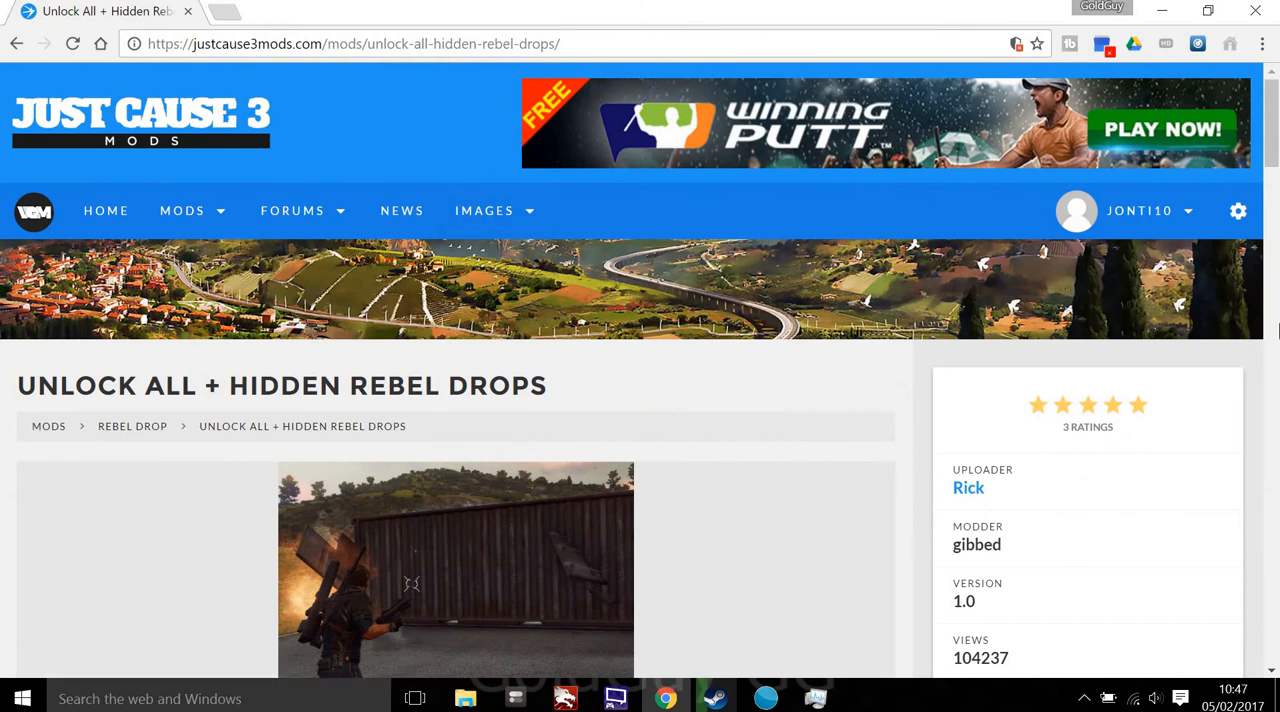
pyautogui.moveTo(1160, 152)
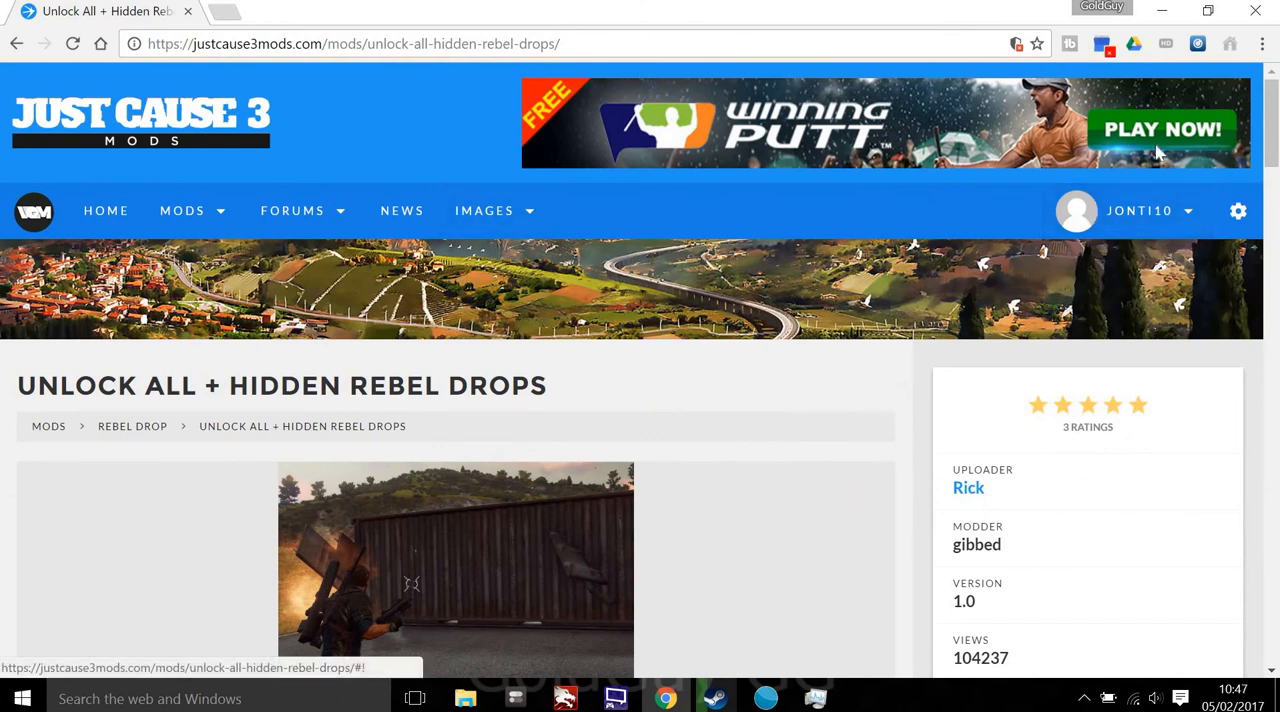
pyautogui.scroll(-3)
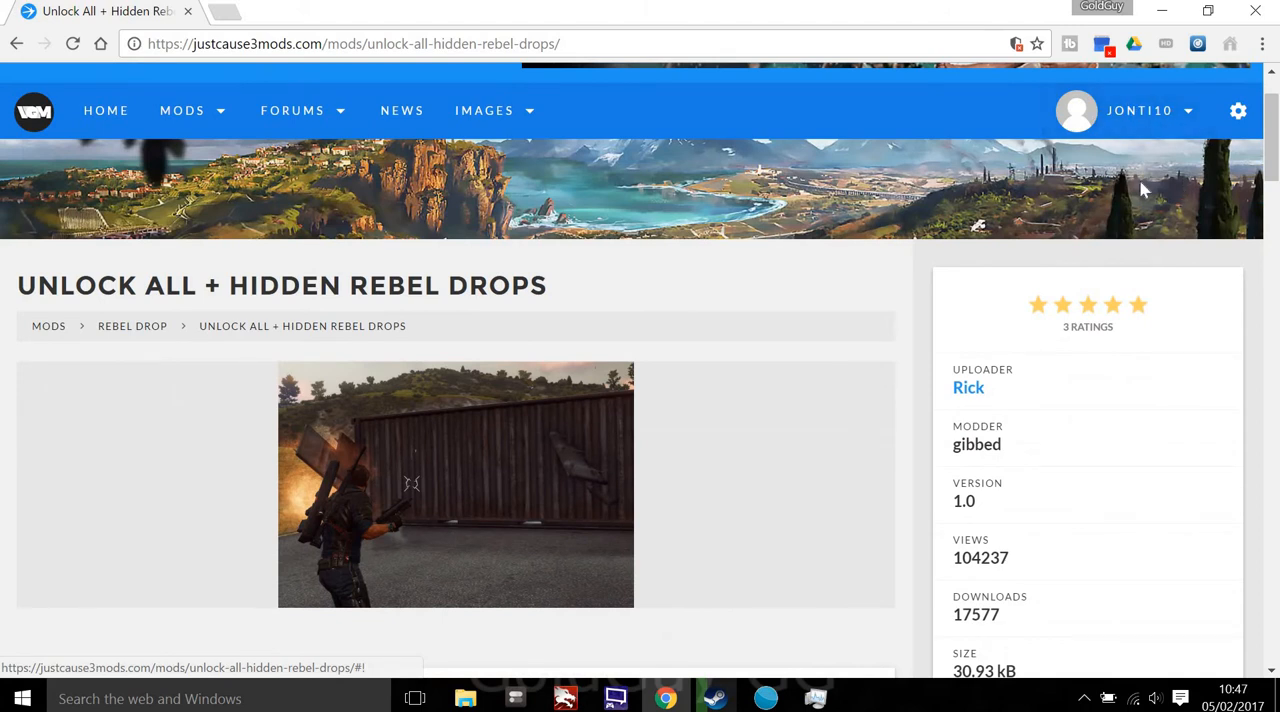
pyautogui.scroll(-3)
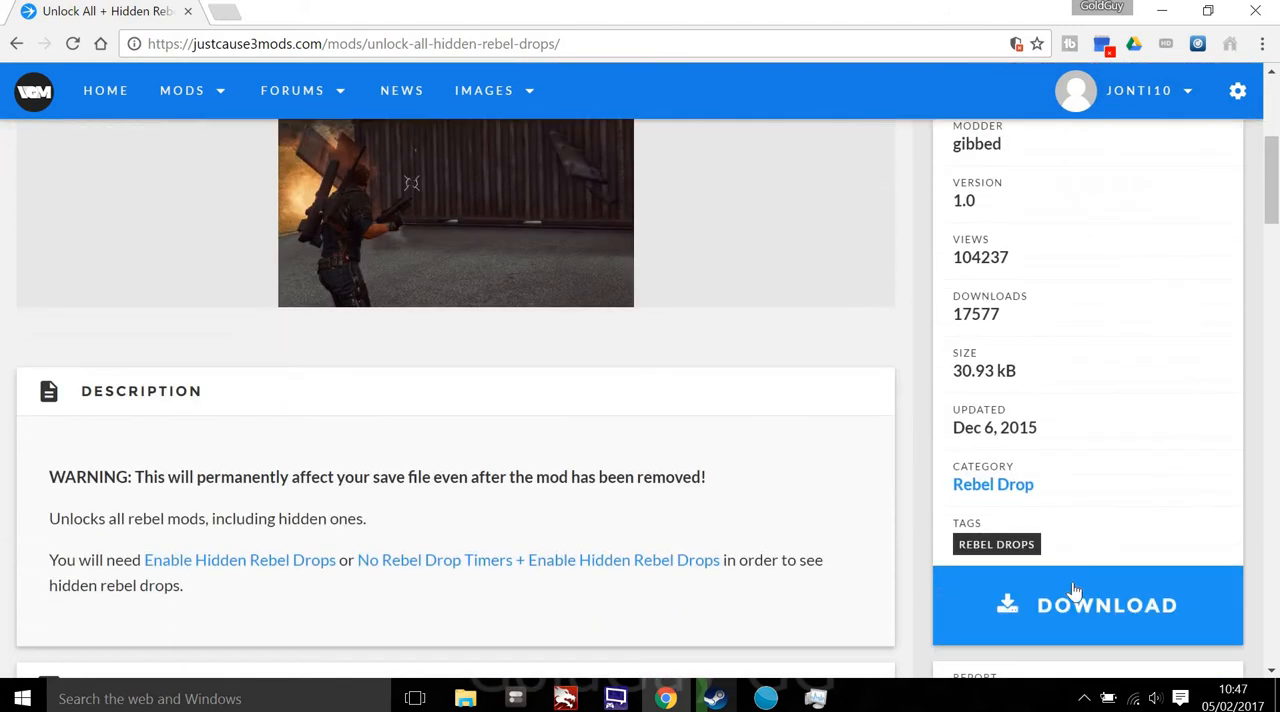
pyautogui.moveTo(878, 317)
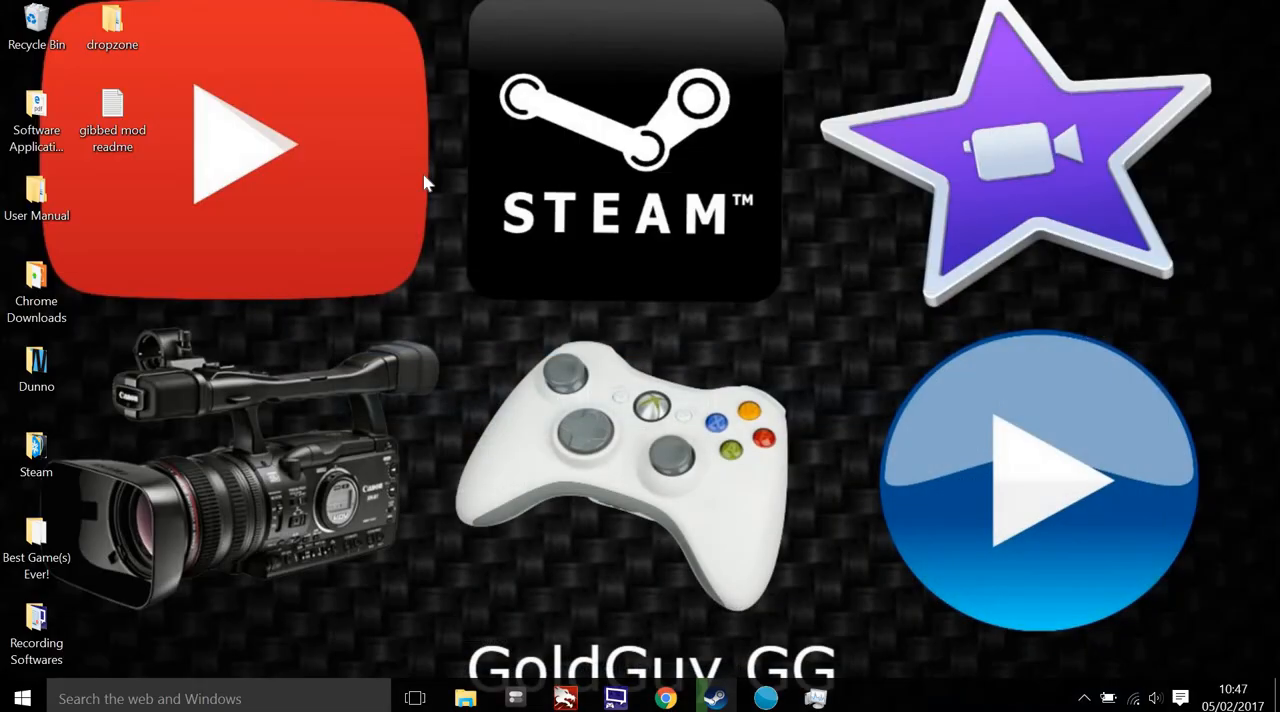
pyautogui.click(110, 20)
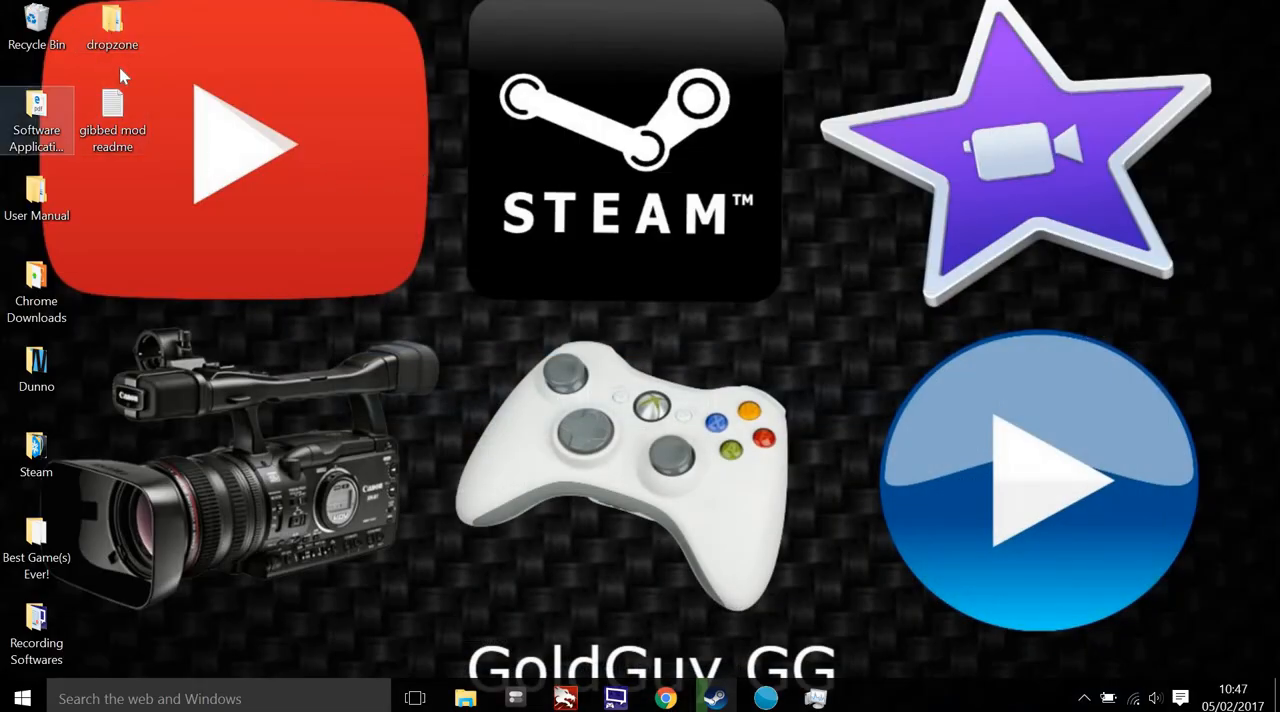
pyautogui.moveTo(305, 272)
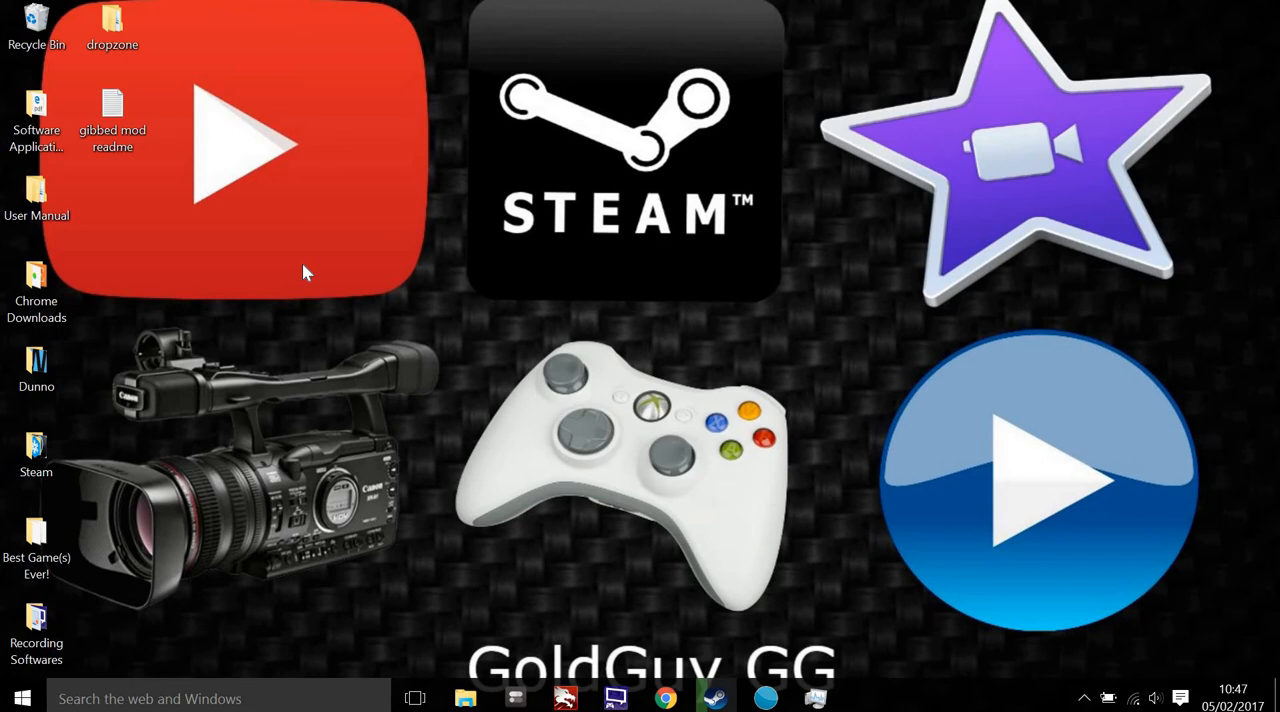
pyautogui.moveTo(135, 120)
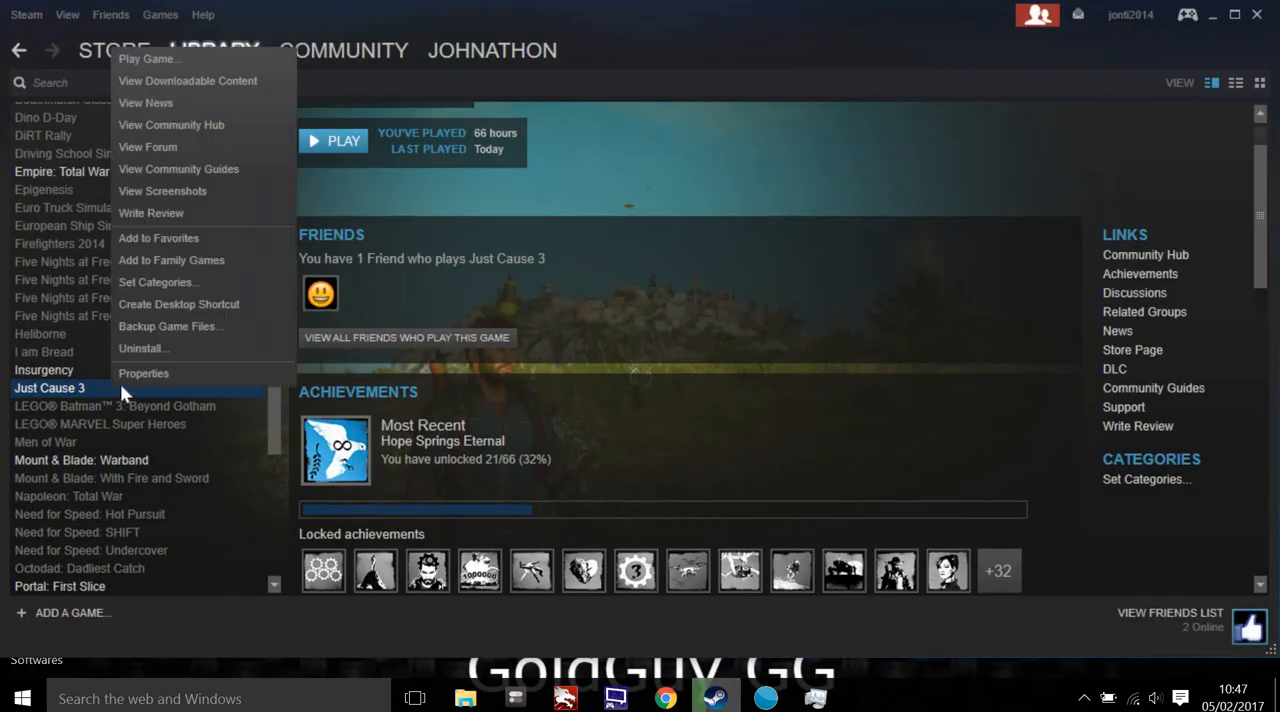
pyautogui.moveTo(137, 384)
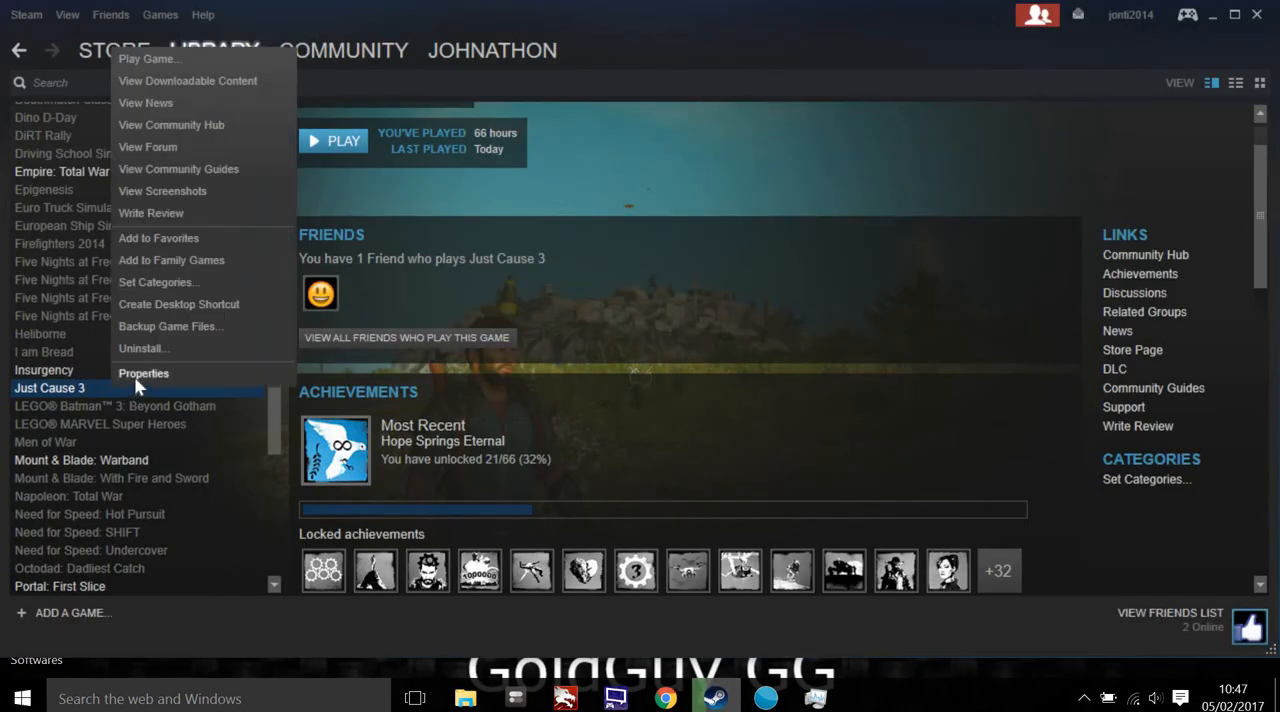
# Open Just Cause 3's Properties on the Local Files tab showing 52575 MB on drive D
pyautogui.click(143, 373)
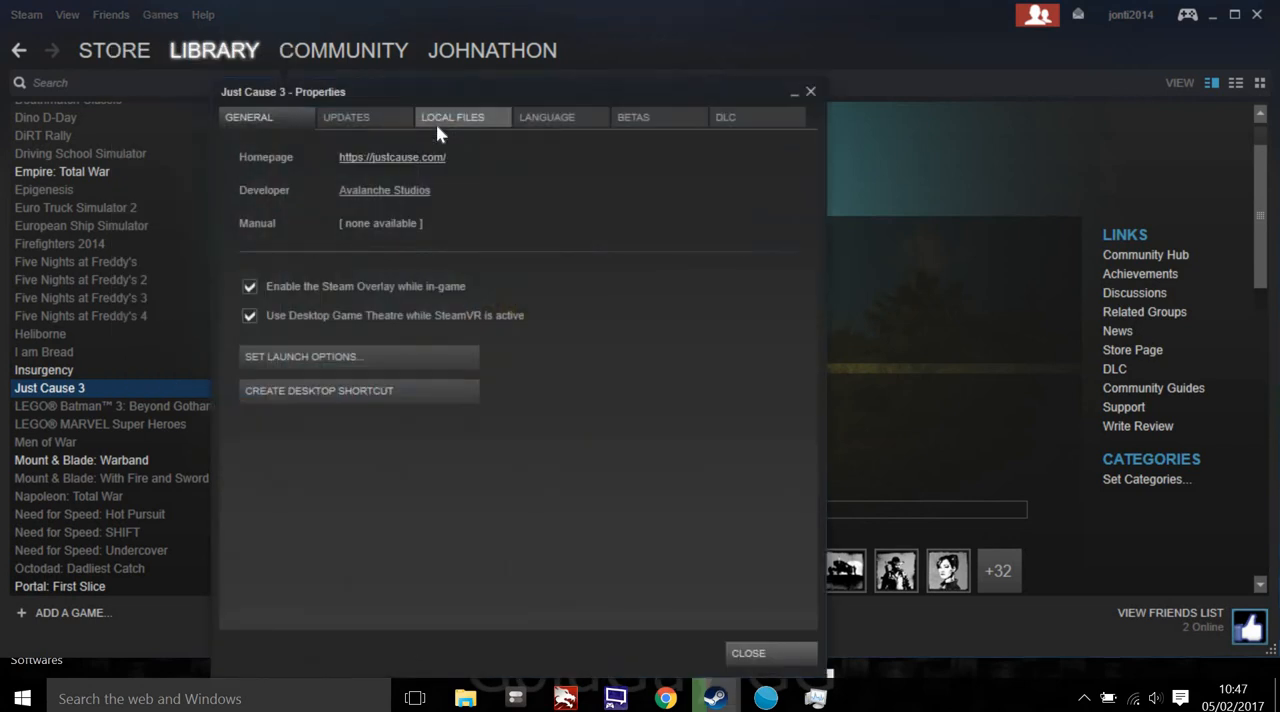
pyautogui.click(461, 117)
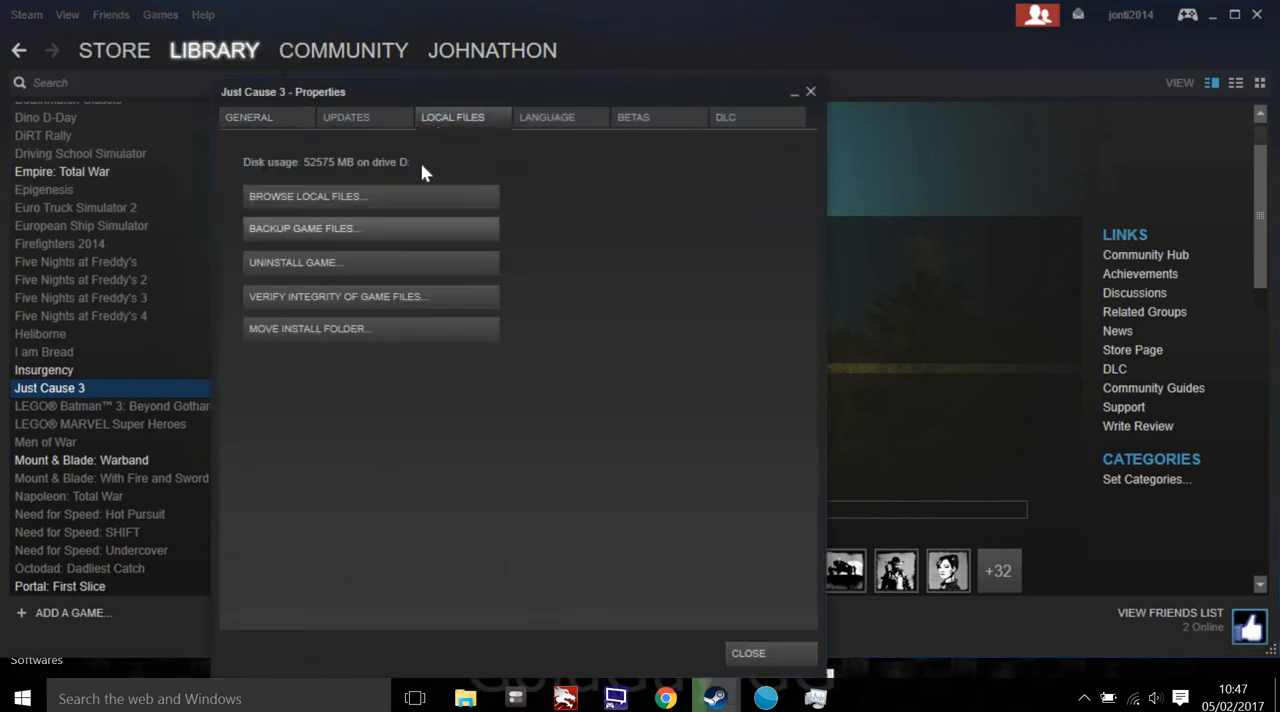
pyautogui.moveTo(407, 204)
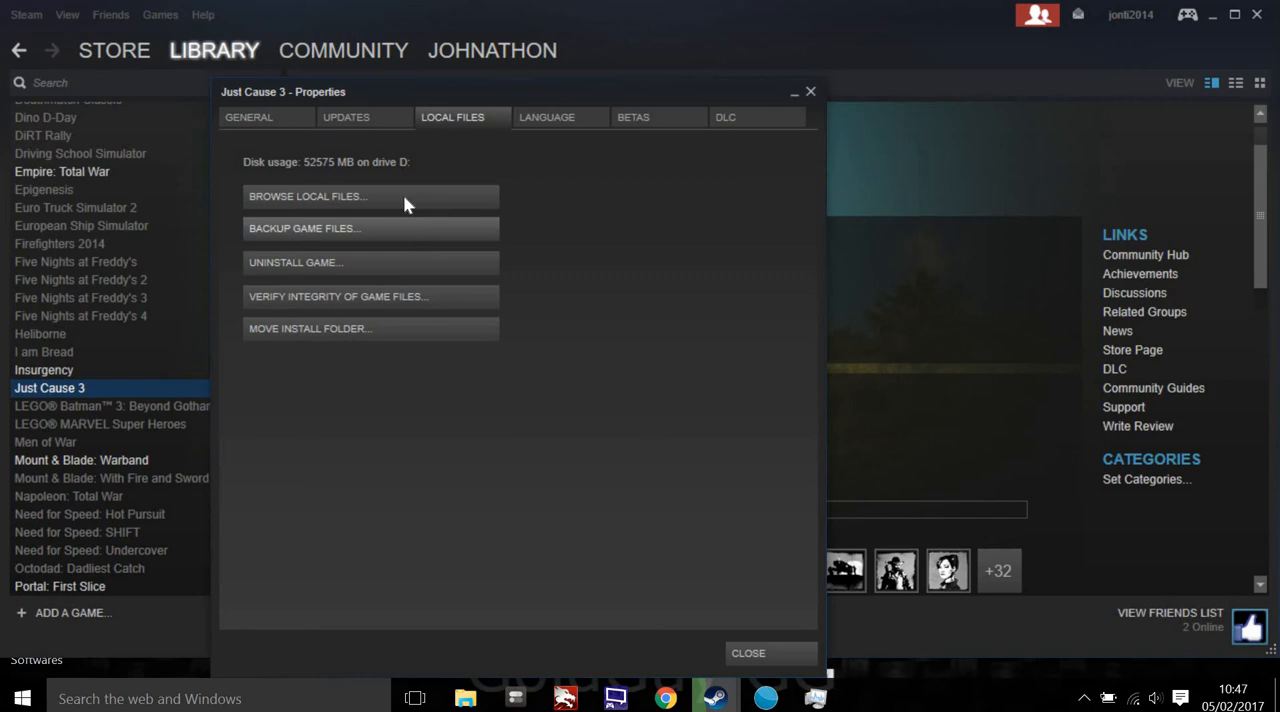
# Browse Just Cause 3's local files to open its install folder containing dropzone
pyautogui.click(307, 196)
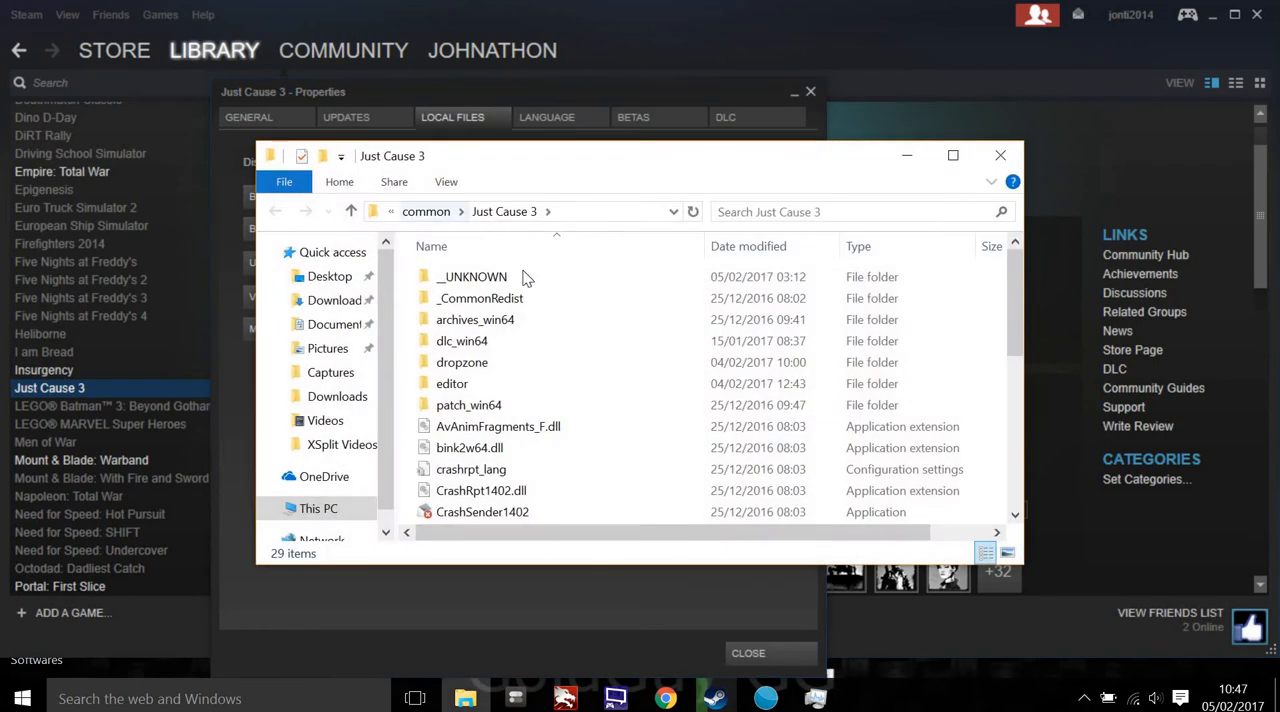
pyautogui.moveTo(462, 362)
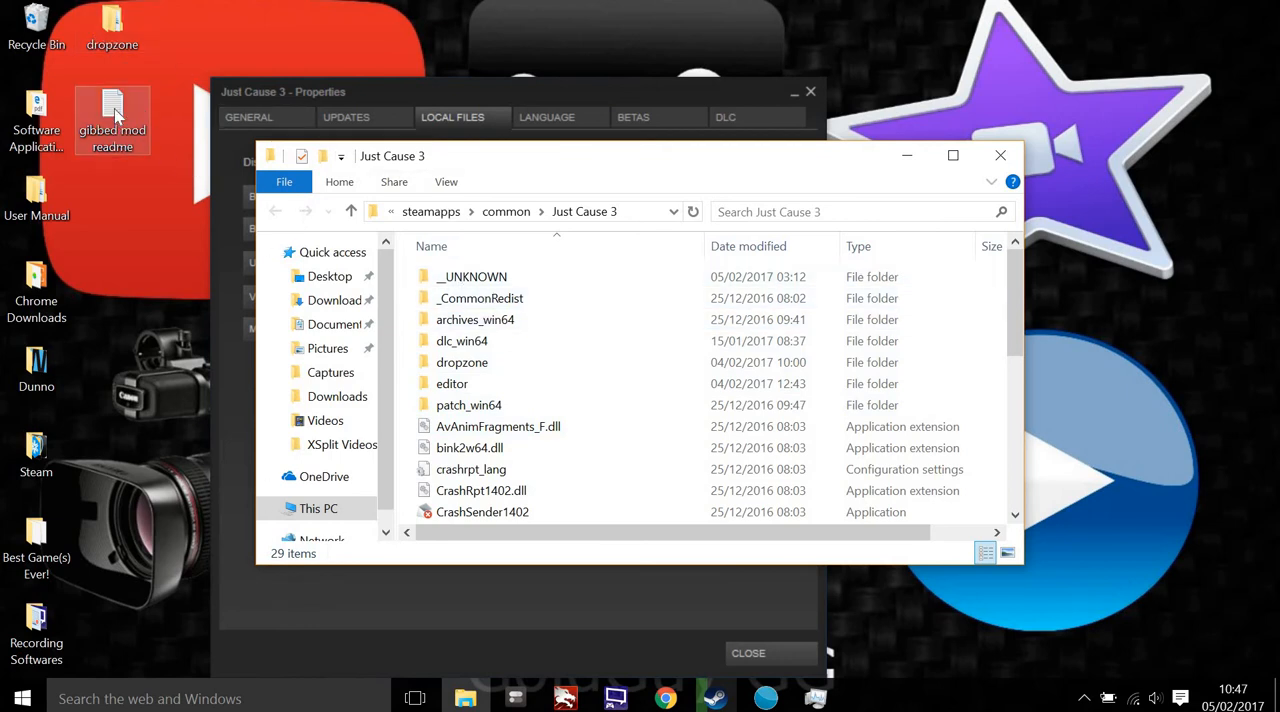
# Close the game folder, open the gibbed mod readme and select the dropzone arguments
pyautogui.doubleClick(112, 112)
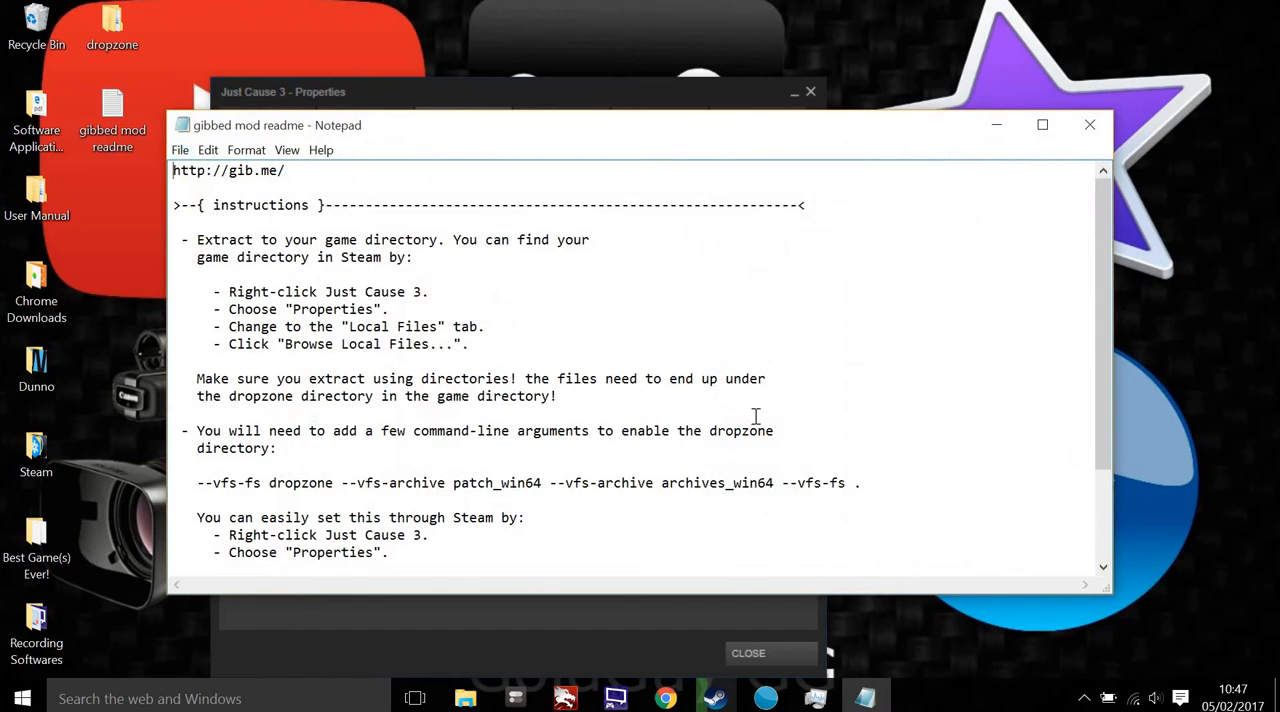
pyautogui.scroll(-3)
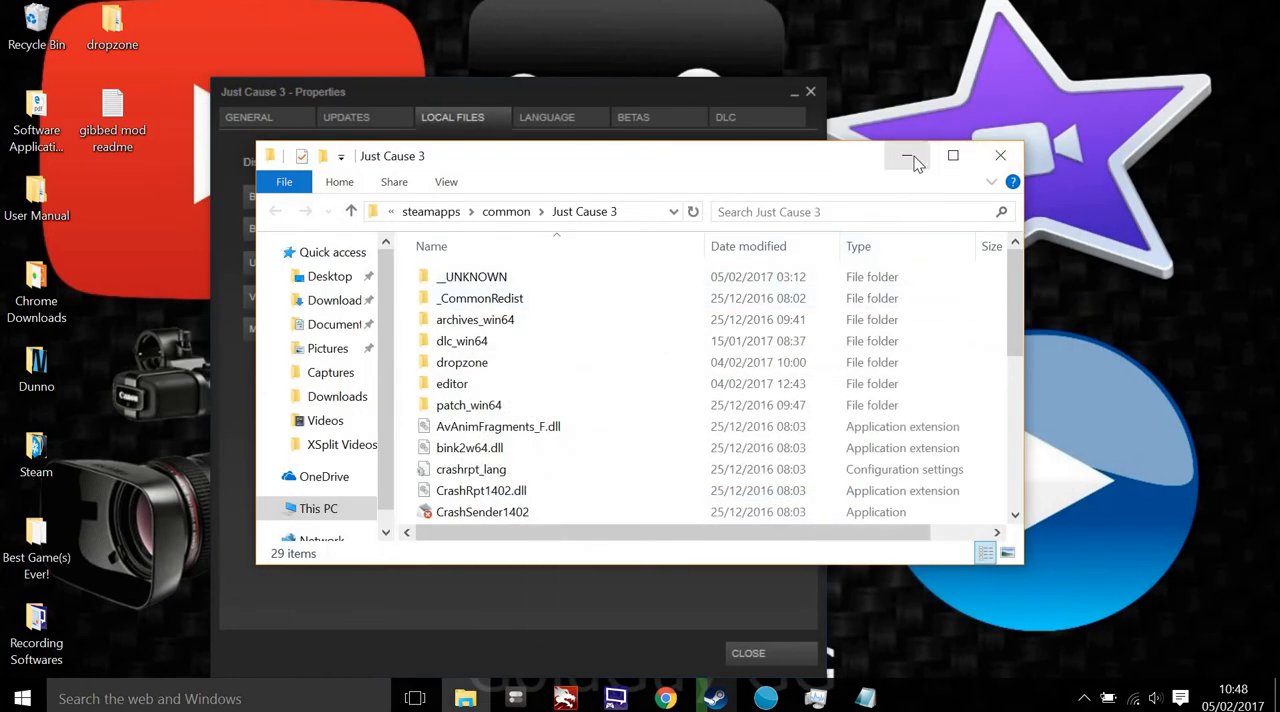
pyautogui.moveTo(532, 330)
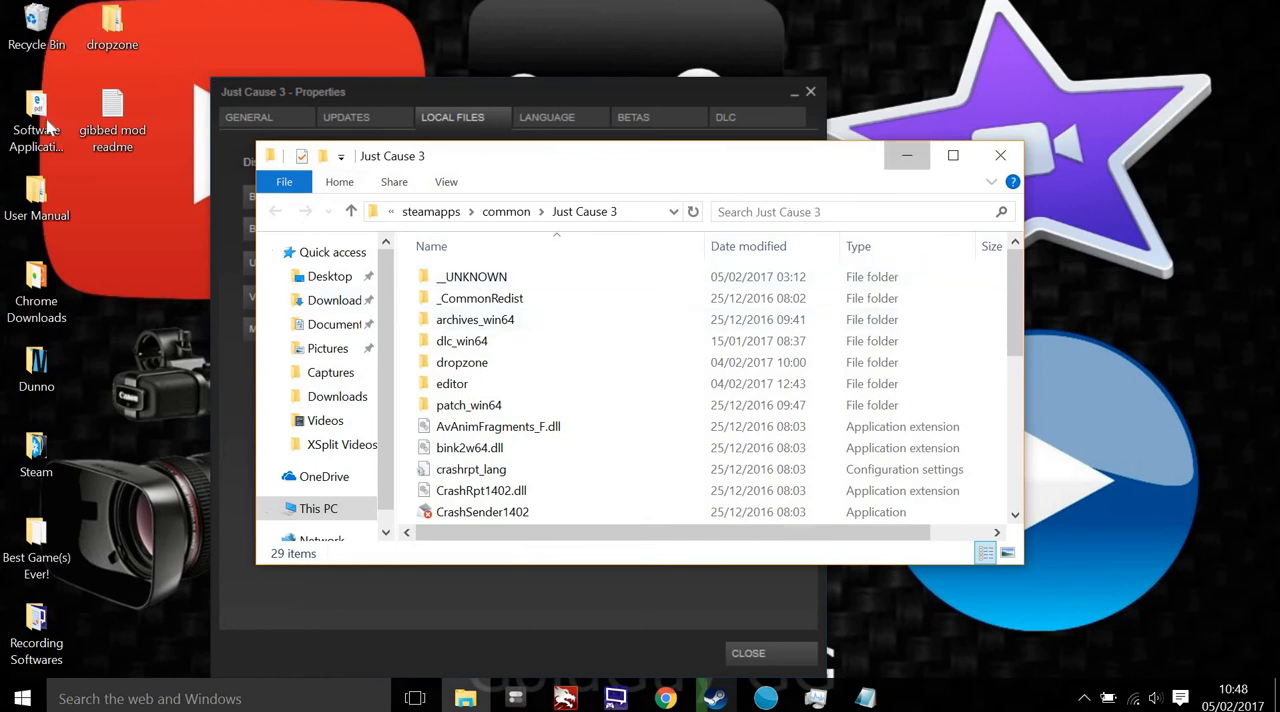
pyautogui.click(1000, 155)
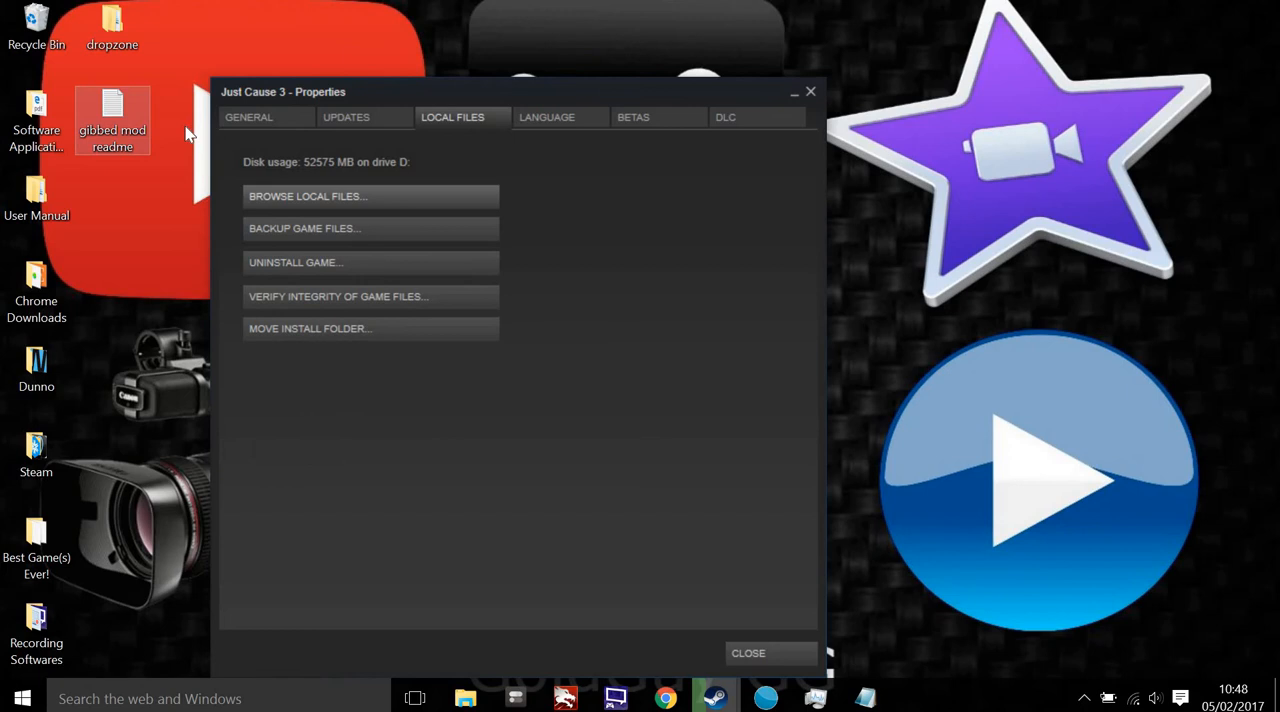
pyautogui.doubleClick(112, 120)
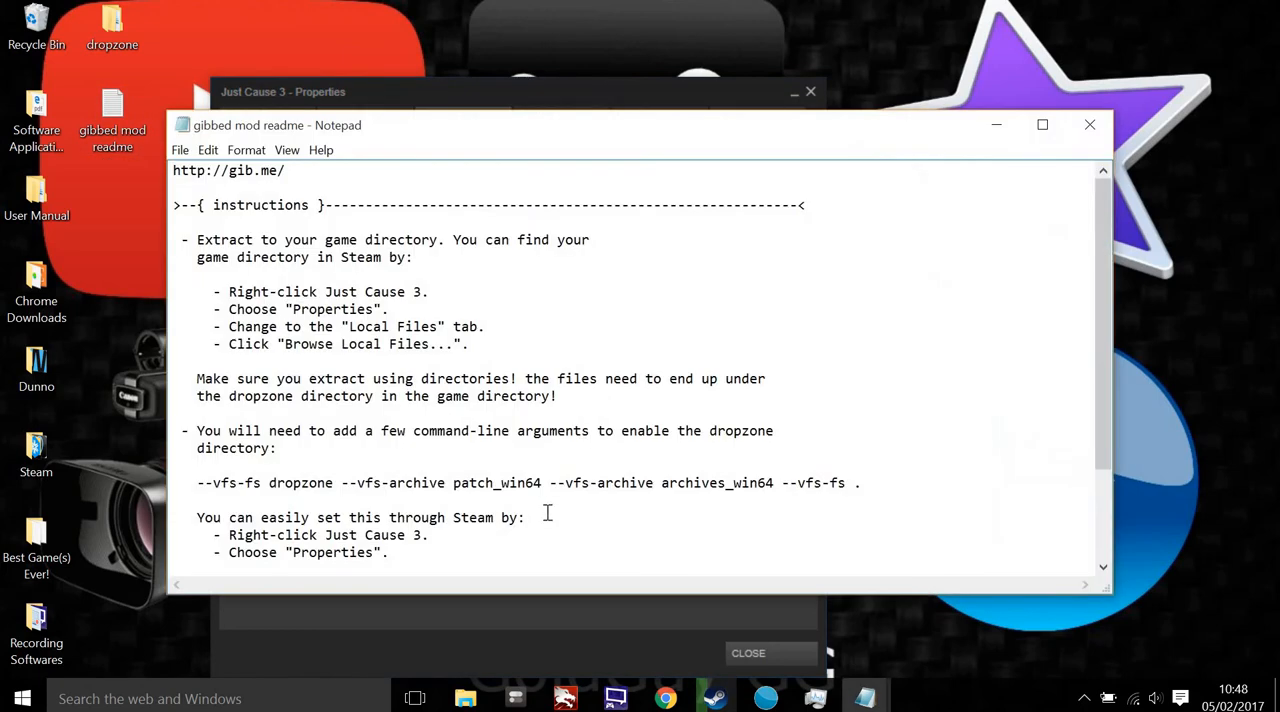
pyautogui.doubleClick(839, 483)
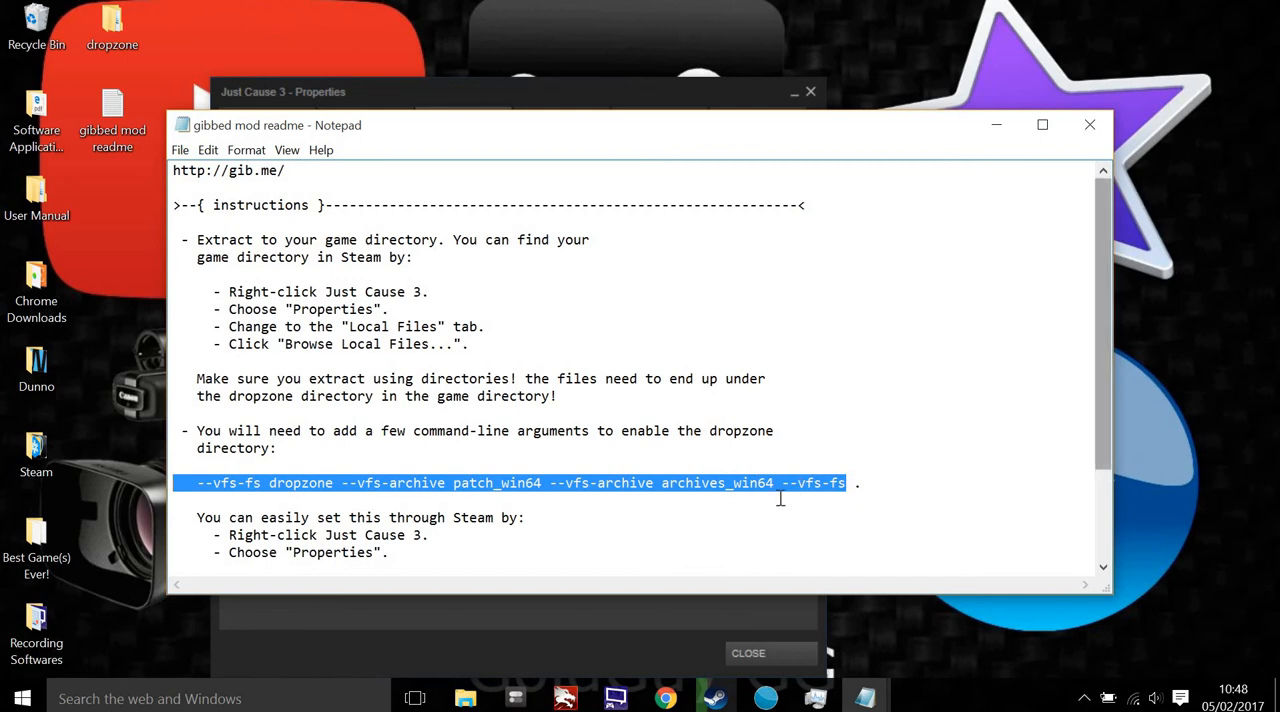
pyautogui.moveTo(438, 448)
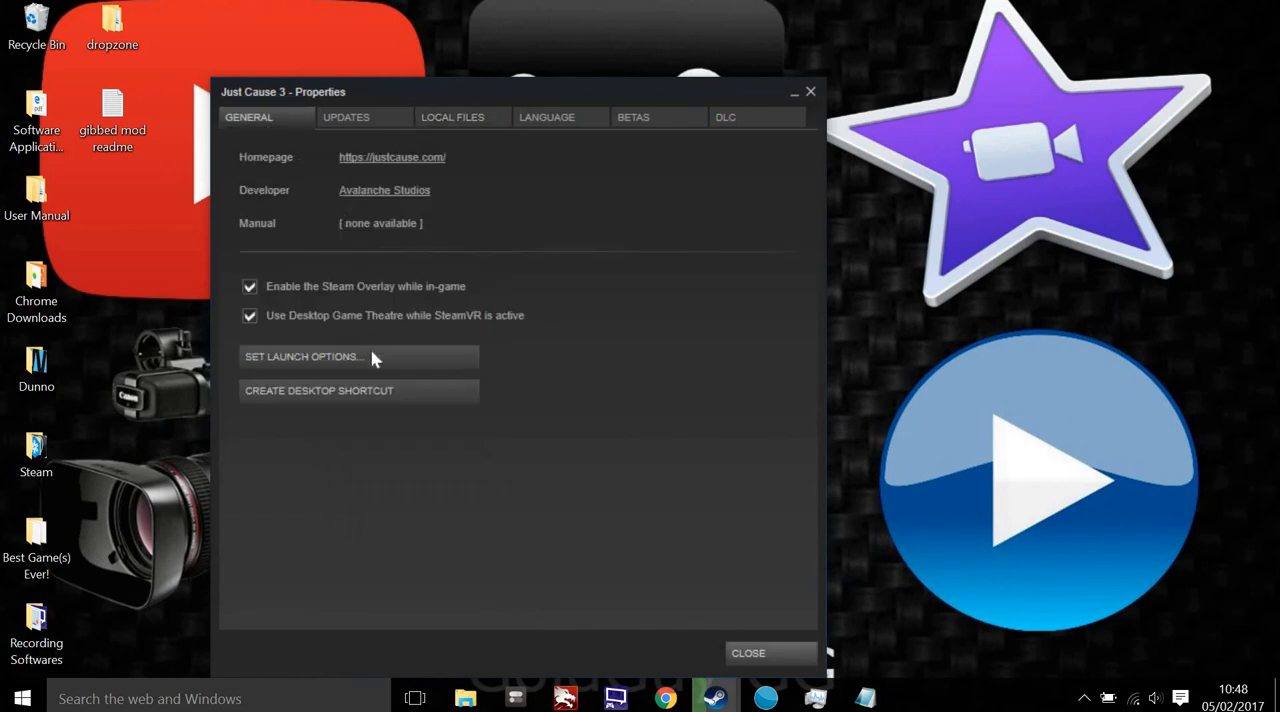
pyautogui.moveTo(335, 372)
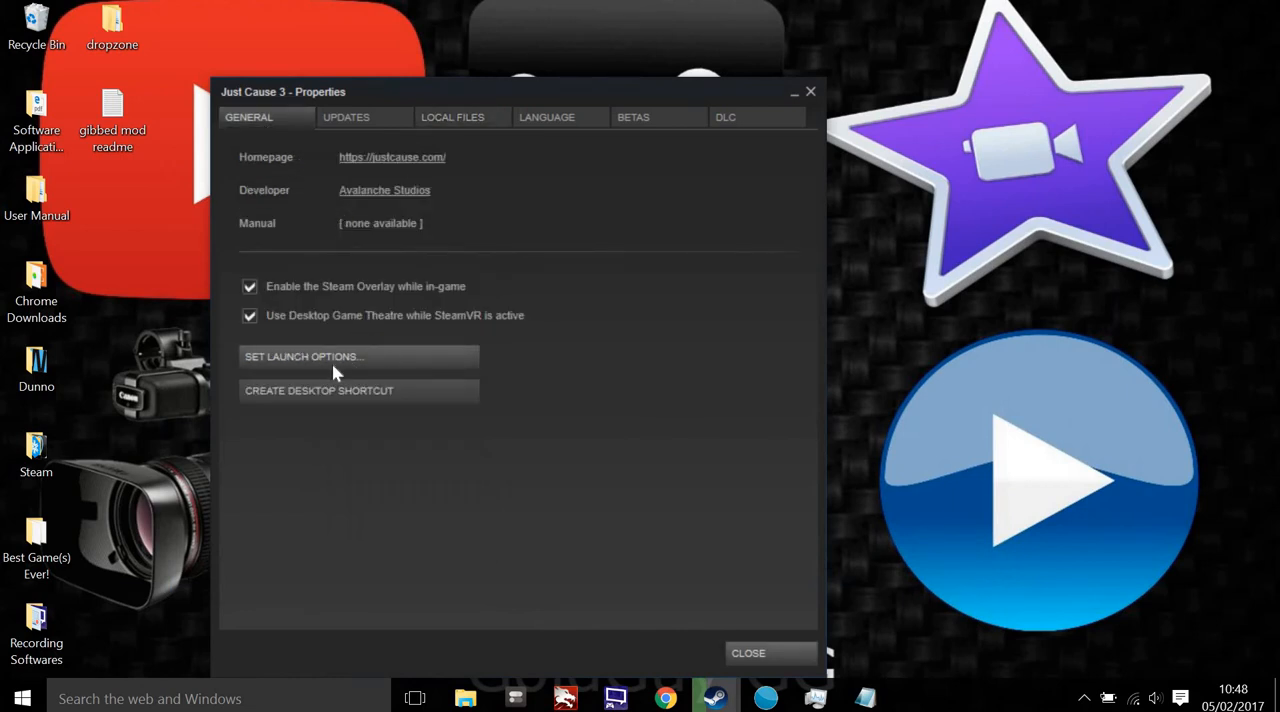
# Set Just Cause 3's launch options to the dropzone arguments, close Properties and restore Steam
pyautogui.click(303, 356)
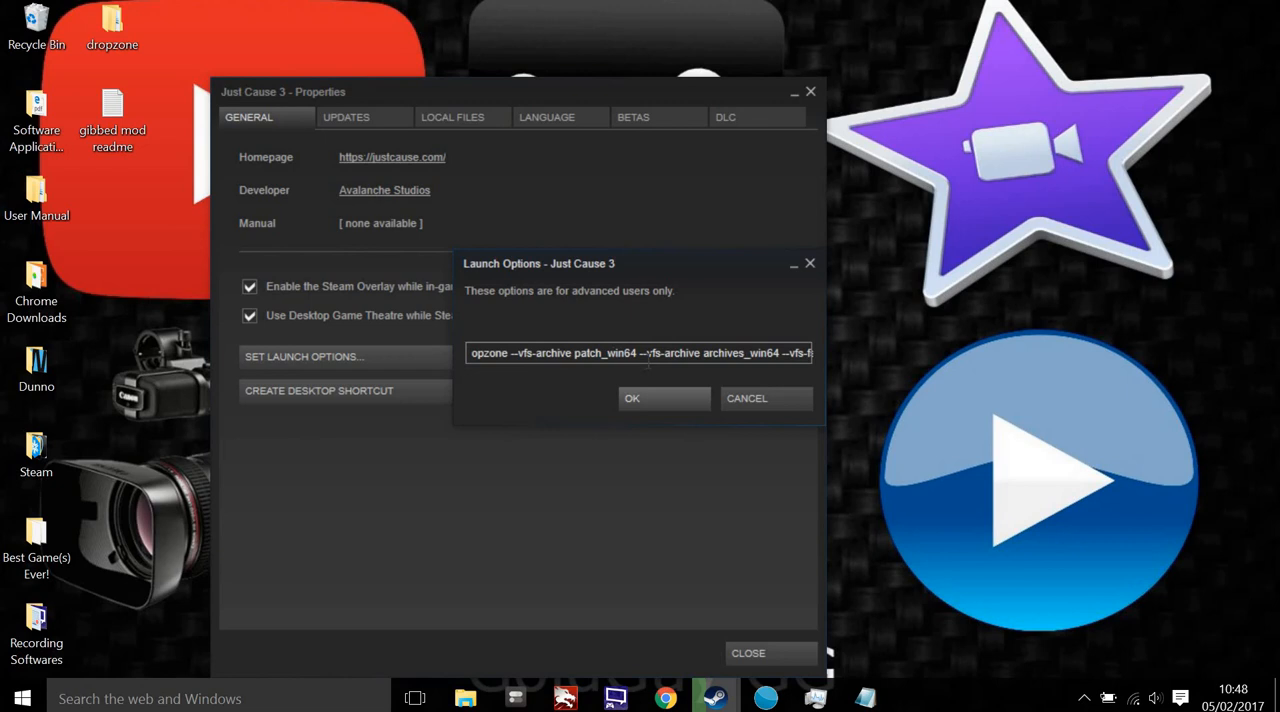
pyautogui.moveTo(710, 373)
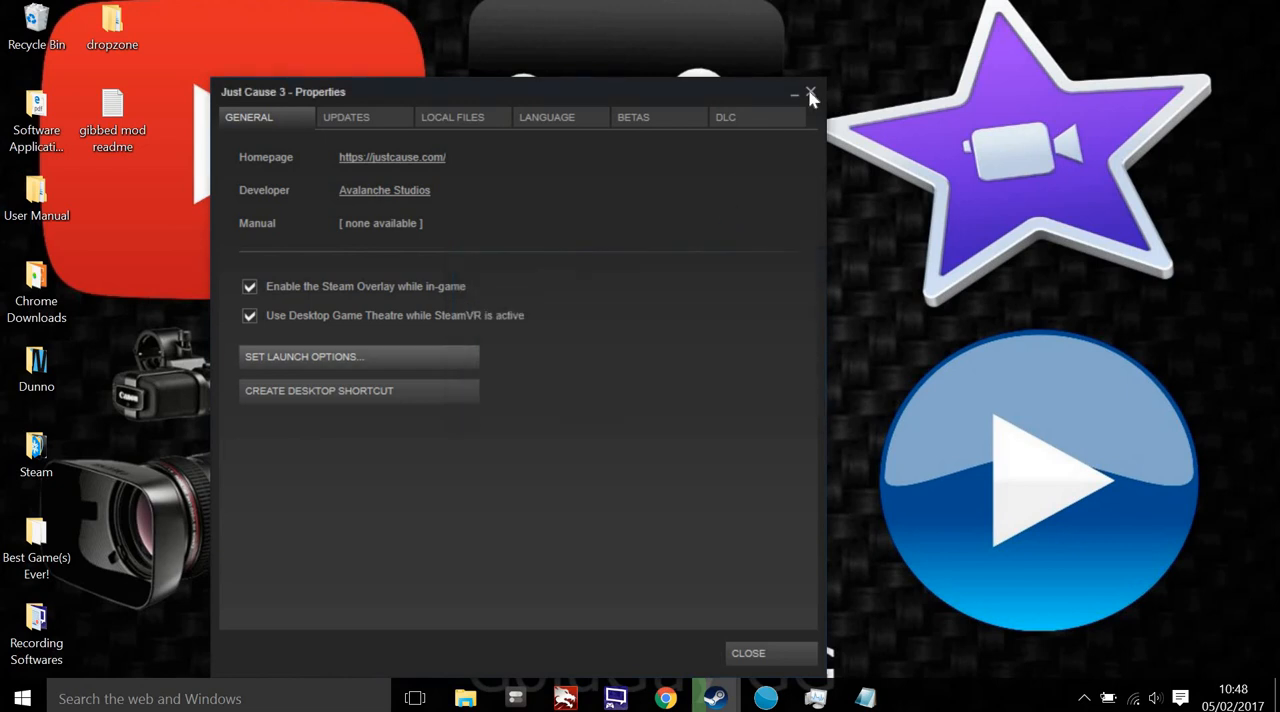
pyautogui.click(811, 95)
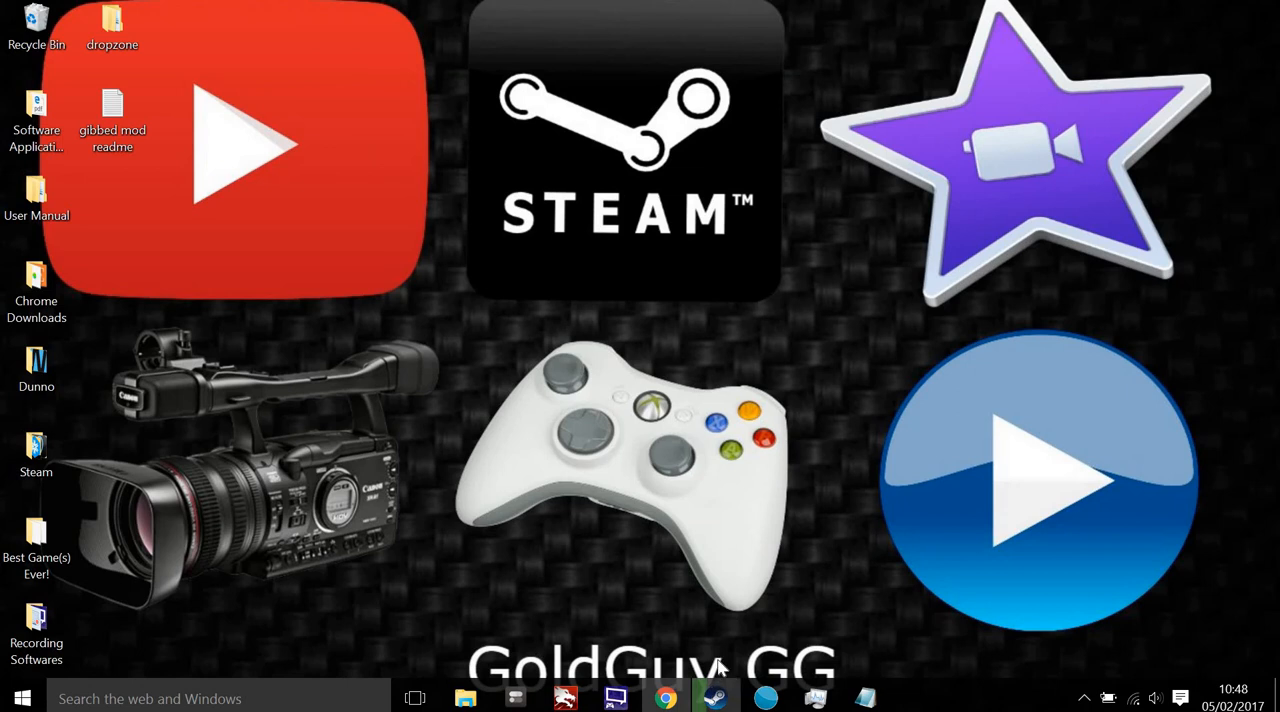
pyautogui.click(721, 696)
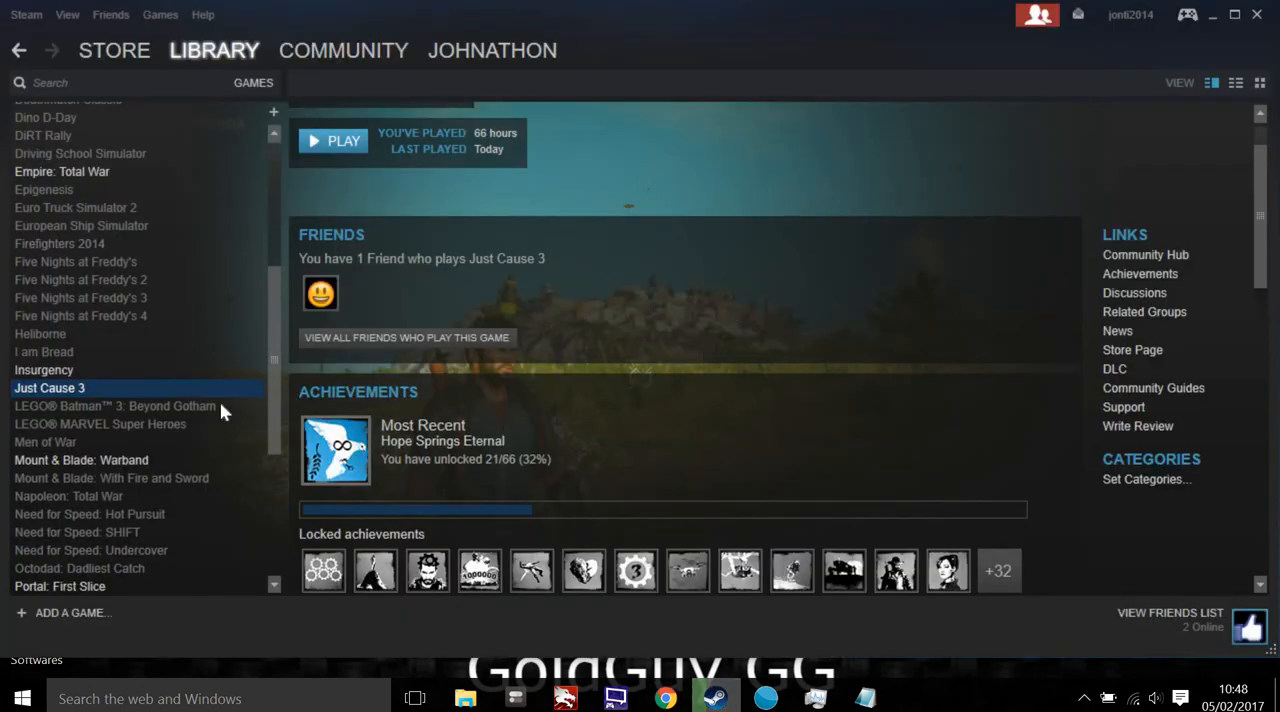
pyautogui.moveTo(1085, 174)
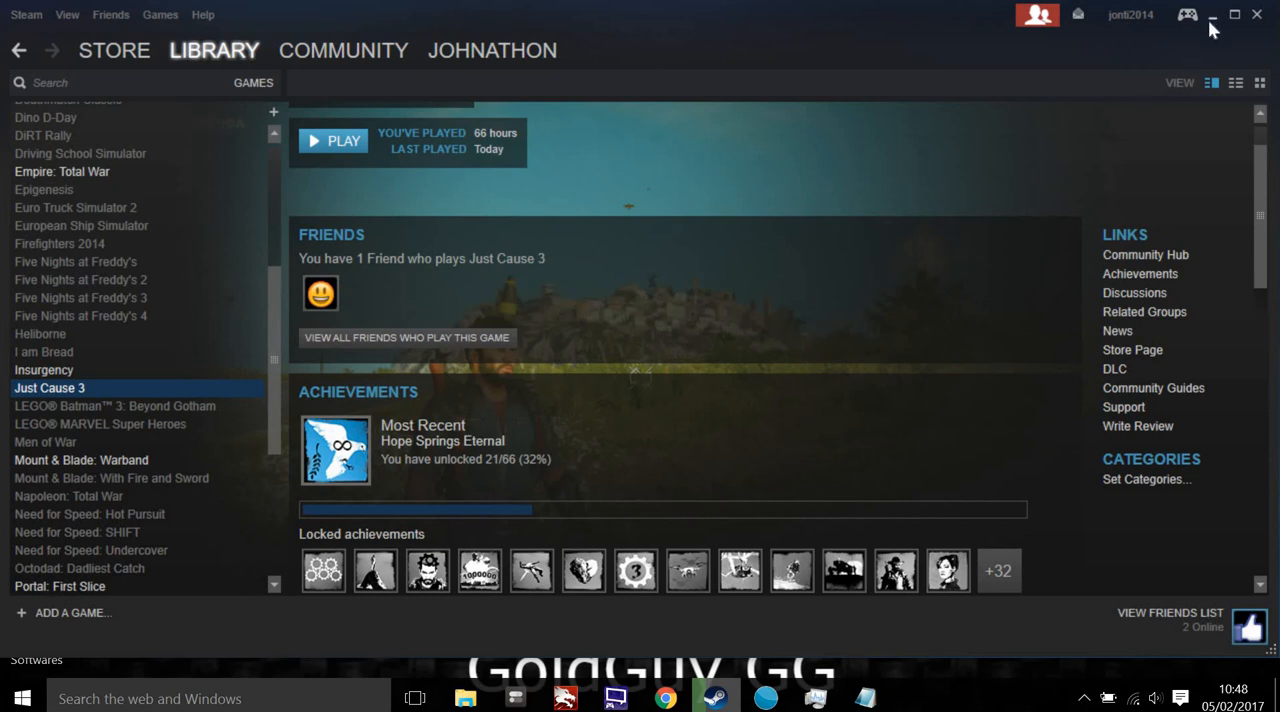
# Minimize Steam, then open and close the Recording Softwares desktop folder
pyautogui.click(1204, 13)
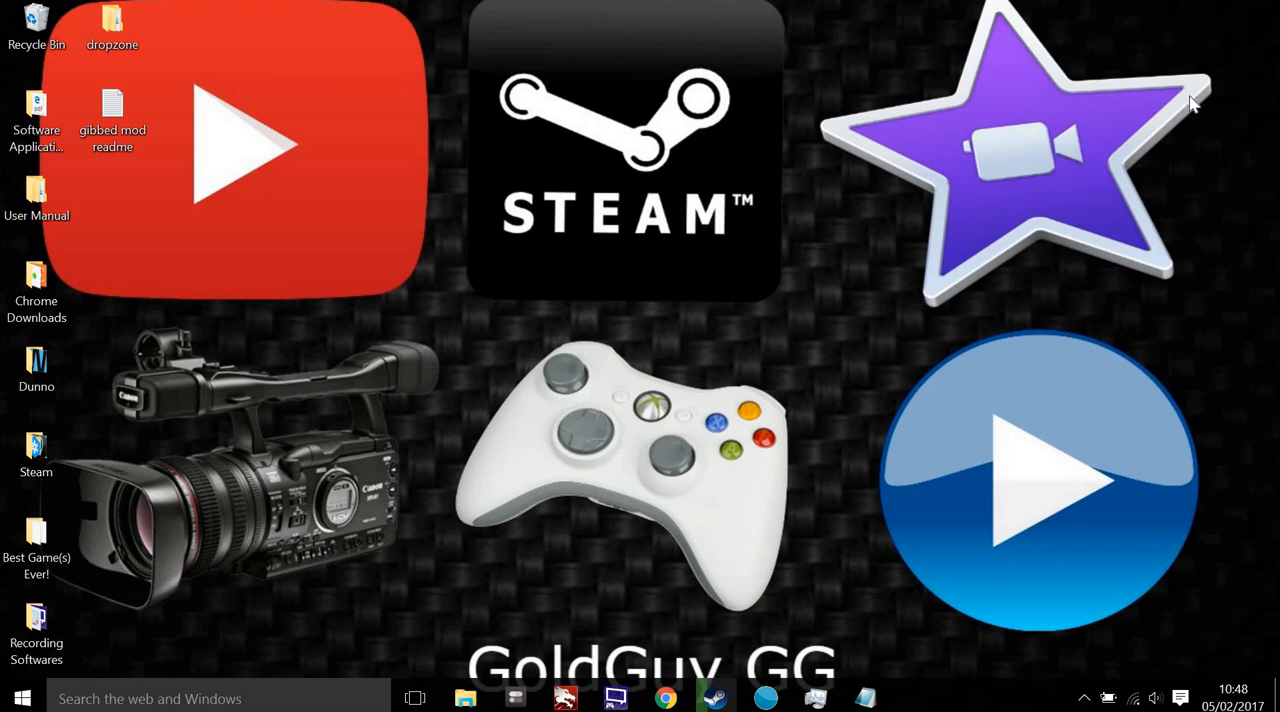
pyautogui.moveTo(1222, 89)
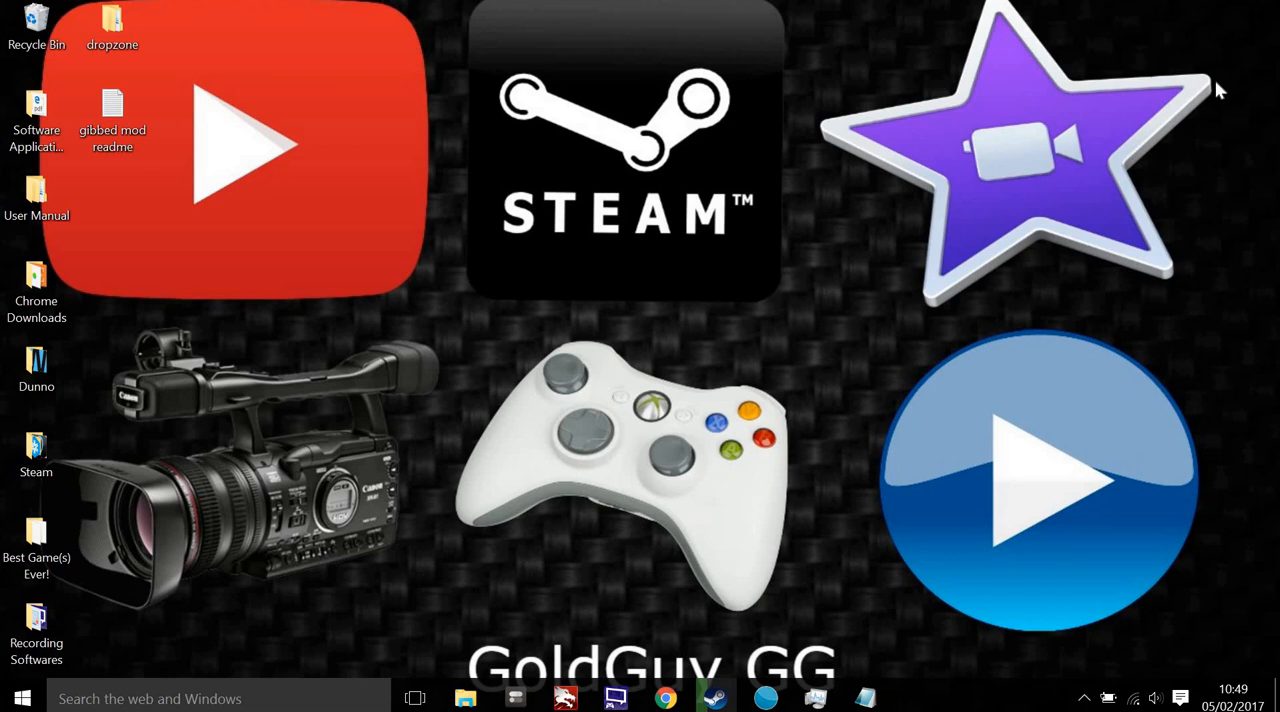
pyautogui.moveTo(1068, 406)
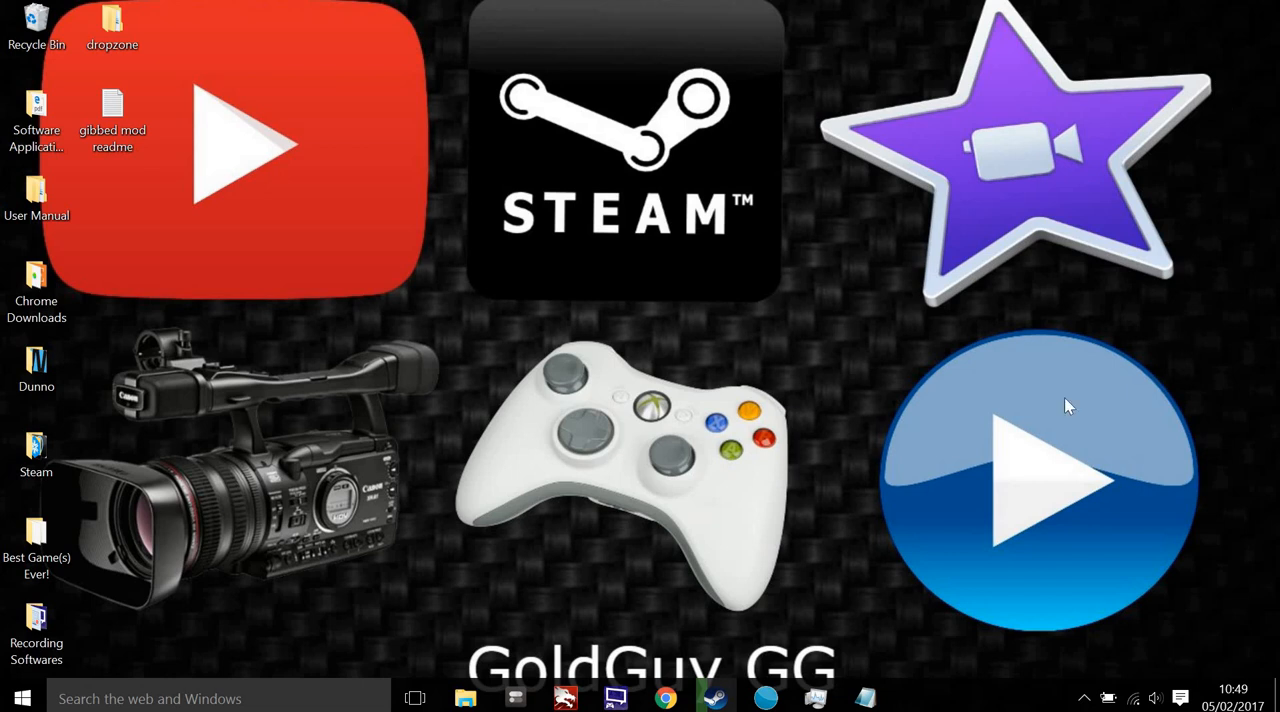
pyautogui.moveTo(437, 582)
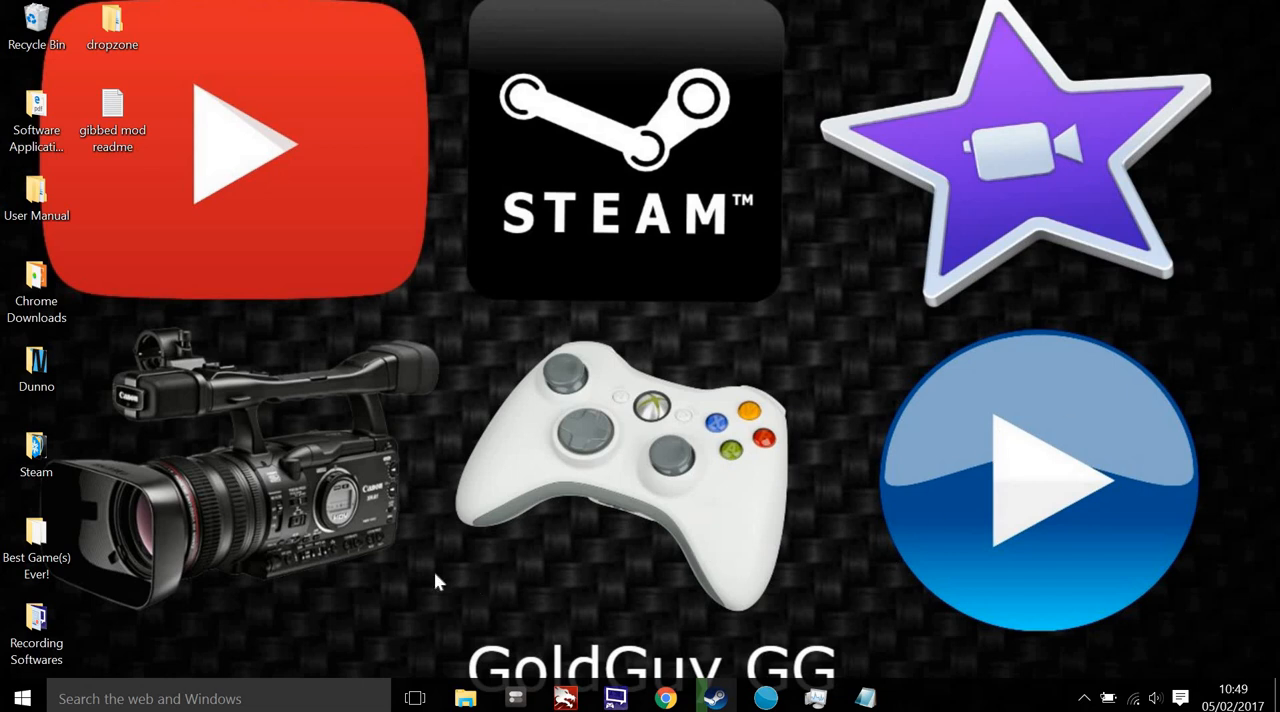
pyautogui.doubleClick(36, 628)
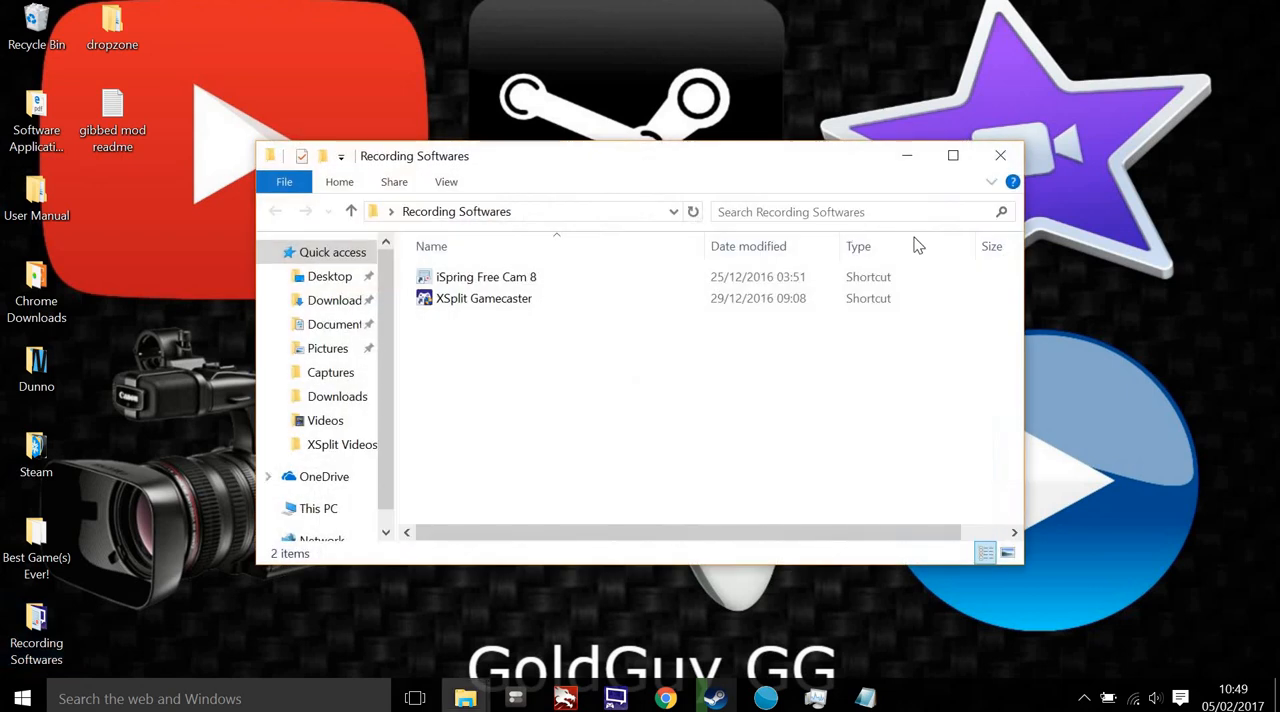
pyautogui.click(1000, 155)
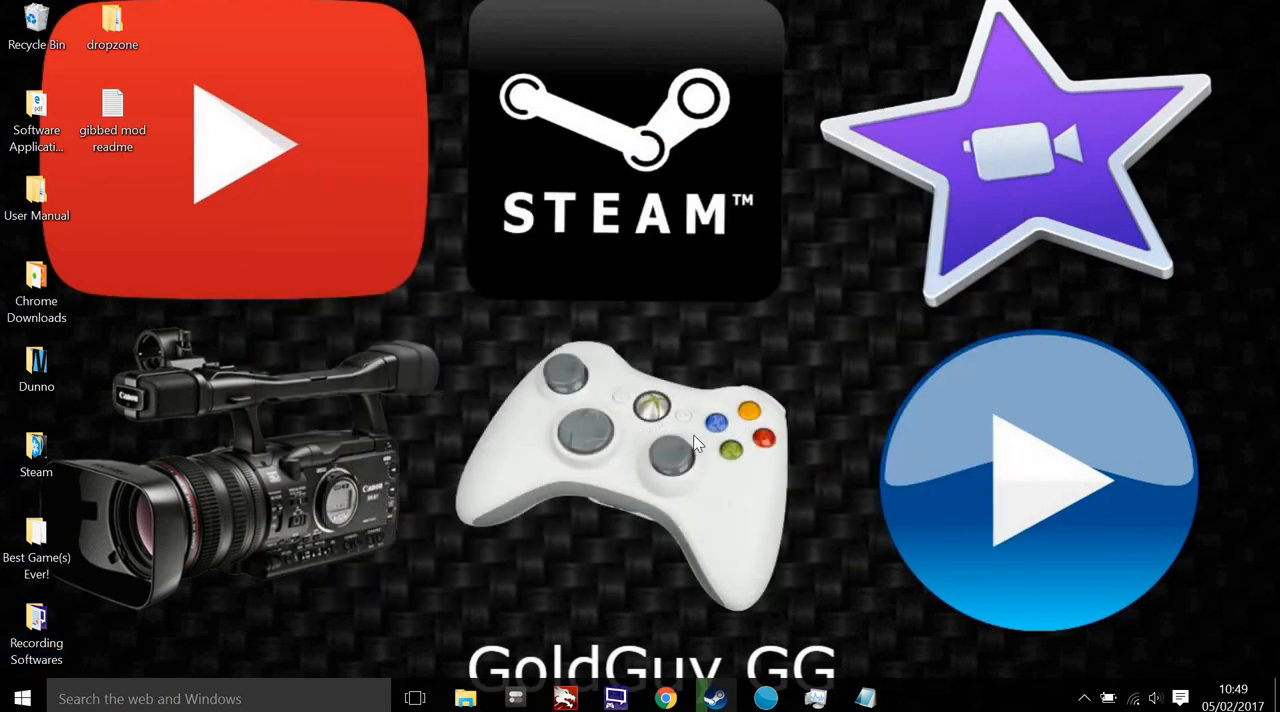